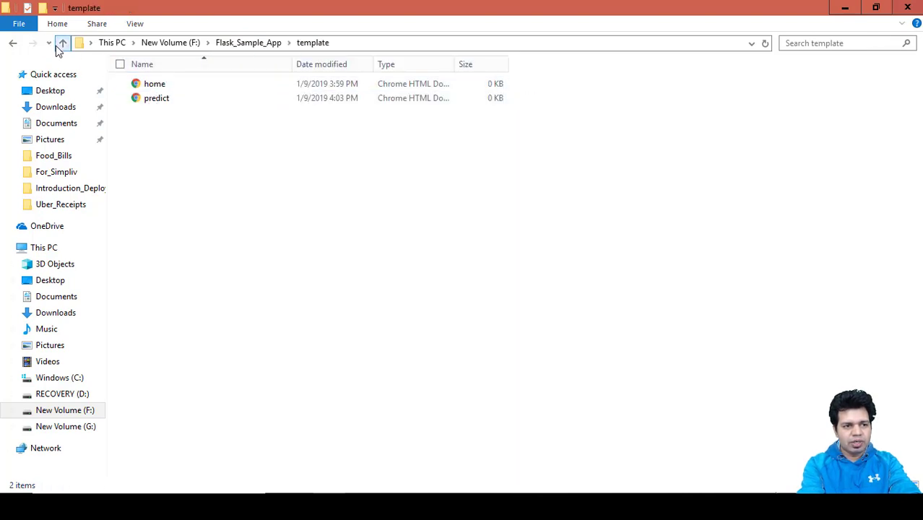
# Go up from the template folder to the Flask_Sample_App project folder.
pyautogui.click(62, 43)
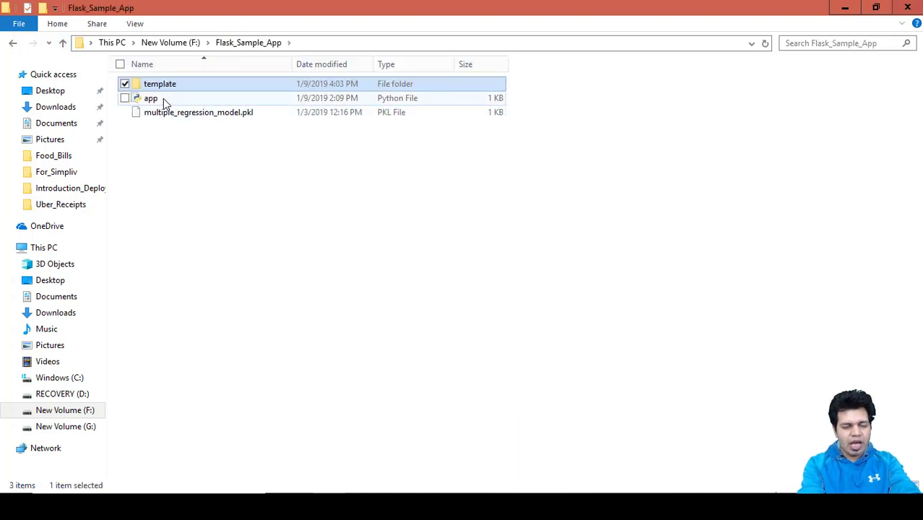
pyautogui.moveTo(199, 112)
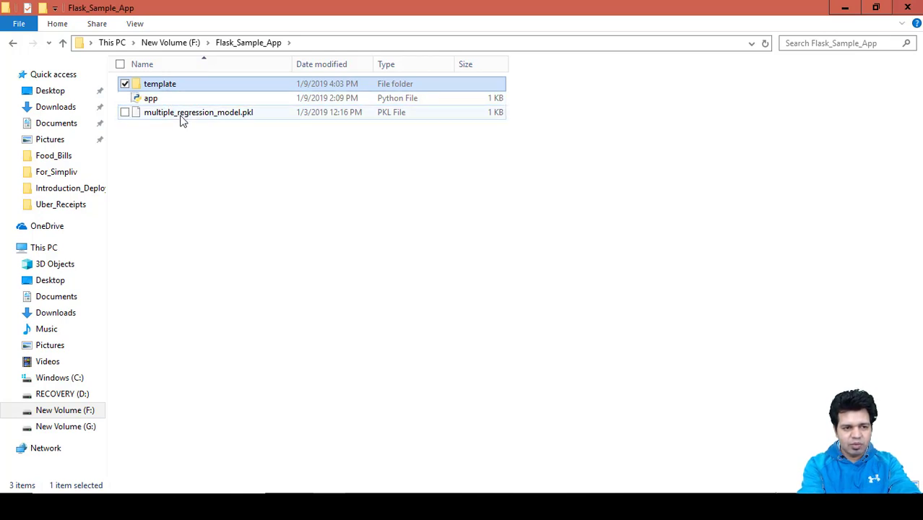
pyautogui.moveTo(220, 119)
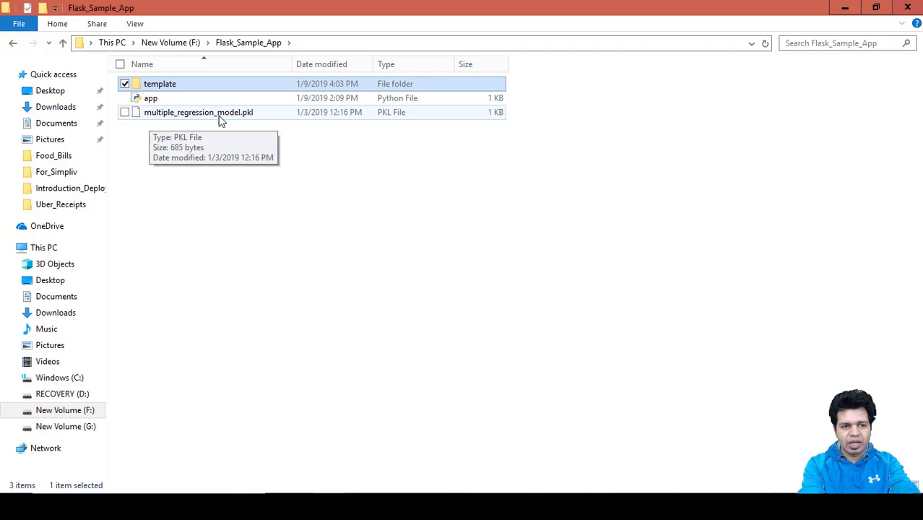
pyautogui.moveTo(262, 119)
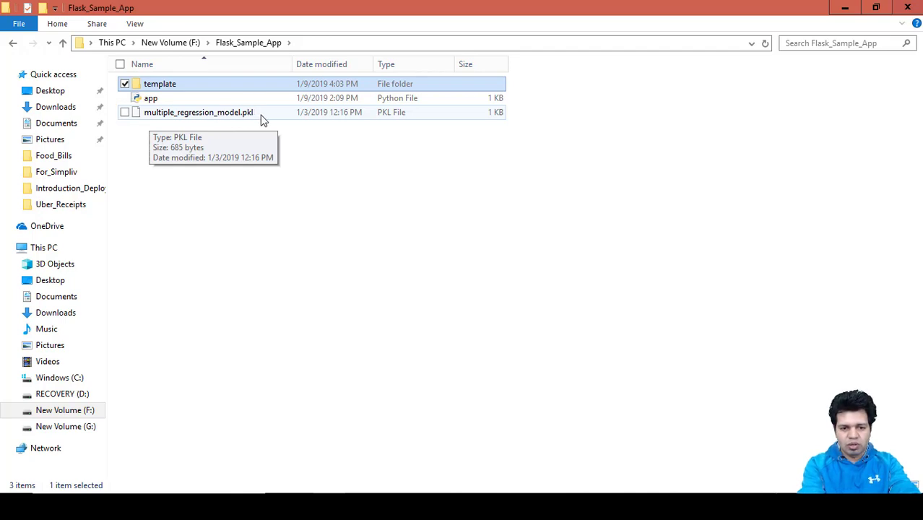
pyautogui.moveTo(213, 118)
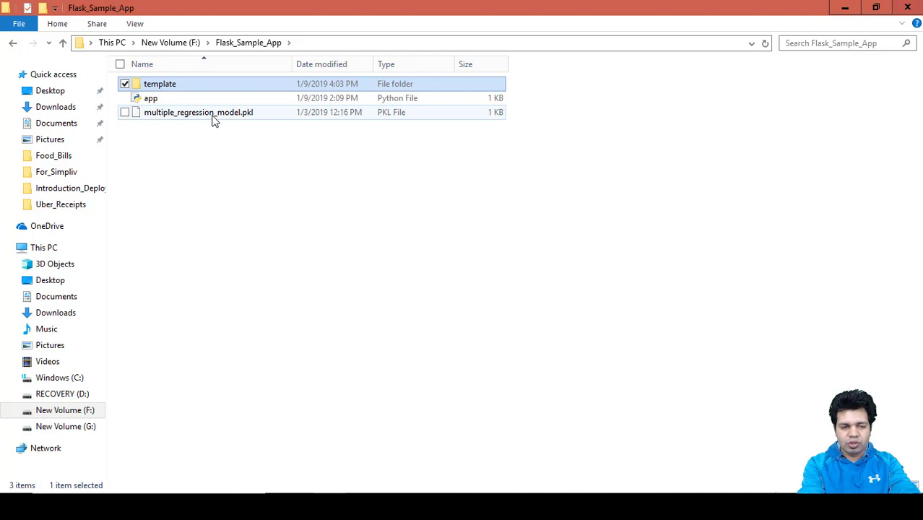
pyautogui.moveTo(198, 112)
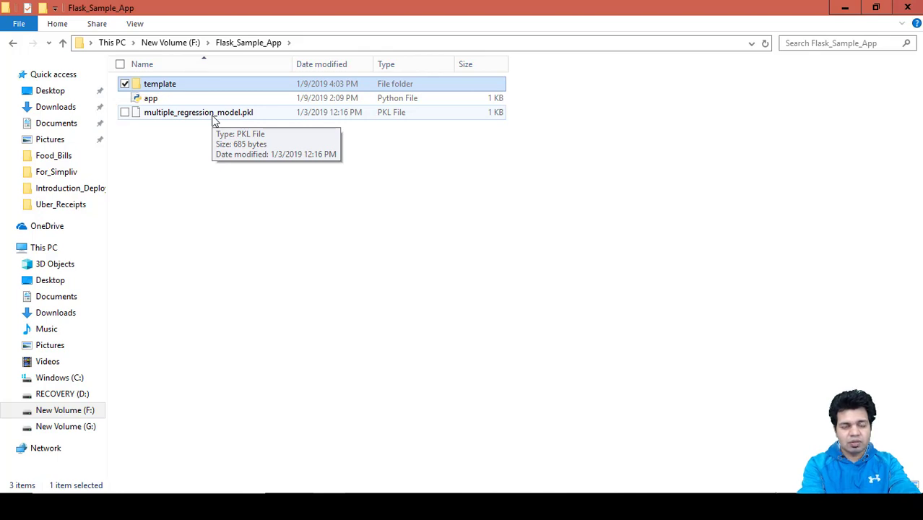
pyautogui.moveTo(200, 117)
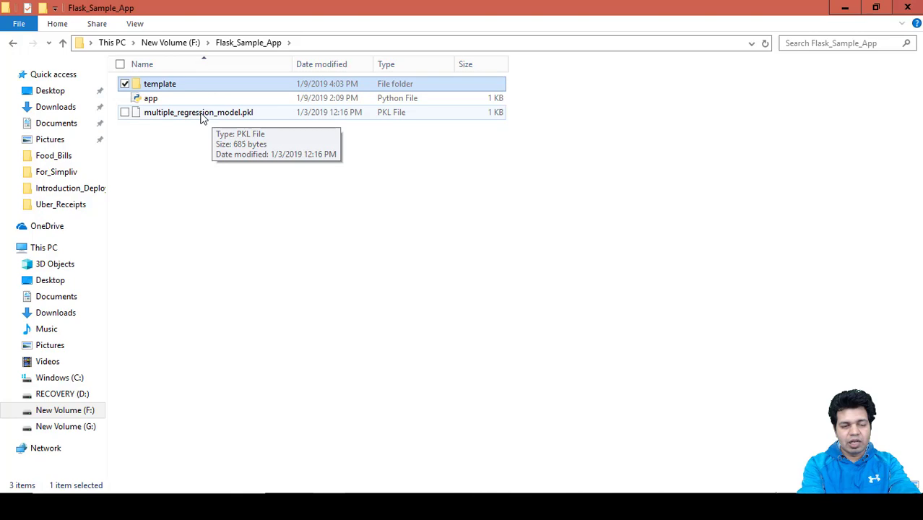
pyautogui.moveTo(204, 93)
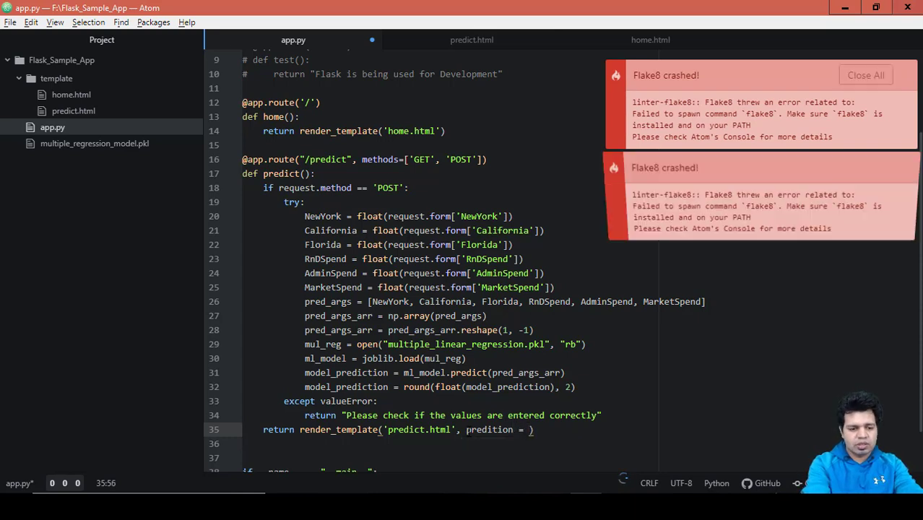
# On line 35, set the argument to model_prediction and correct 'predition' to 'prediction'.
pyautogui.write('model_prediction')
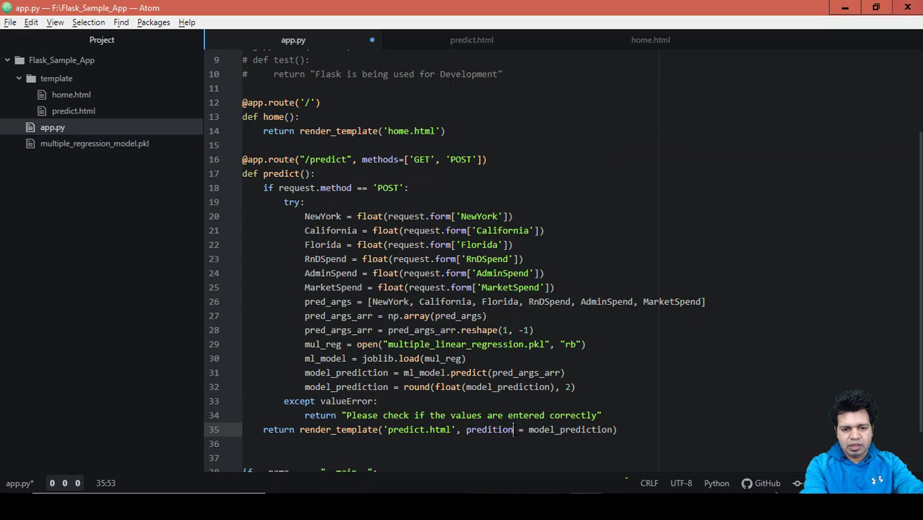
pyautogui.doubleClick(489, 429)
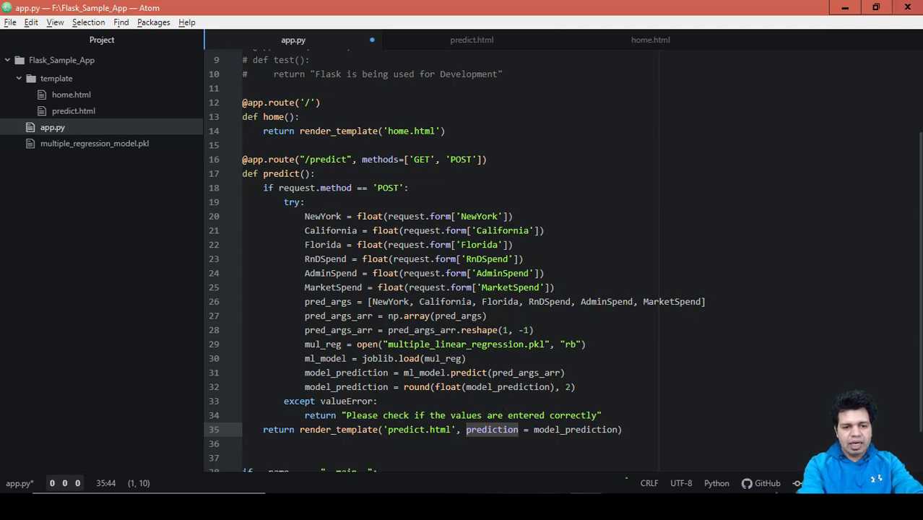
pyautogui.scroll(3)
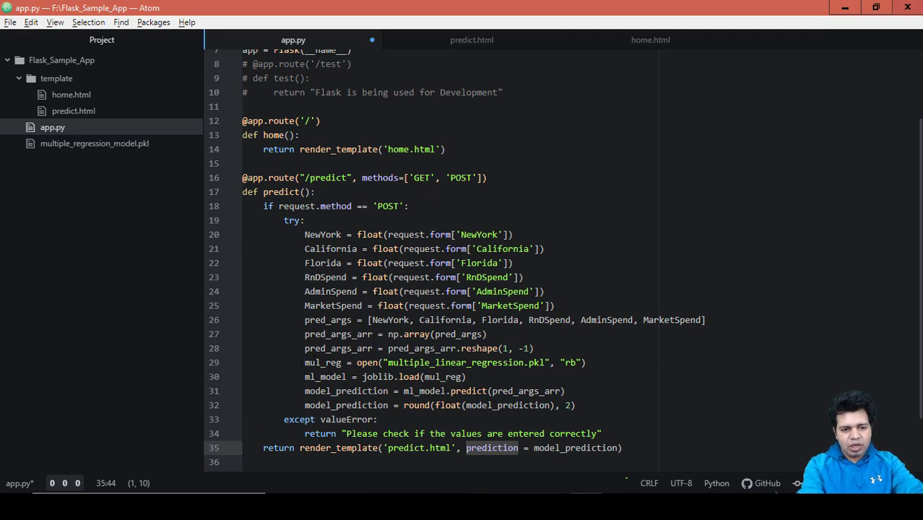
pyautogui.click(364, 361)
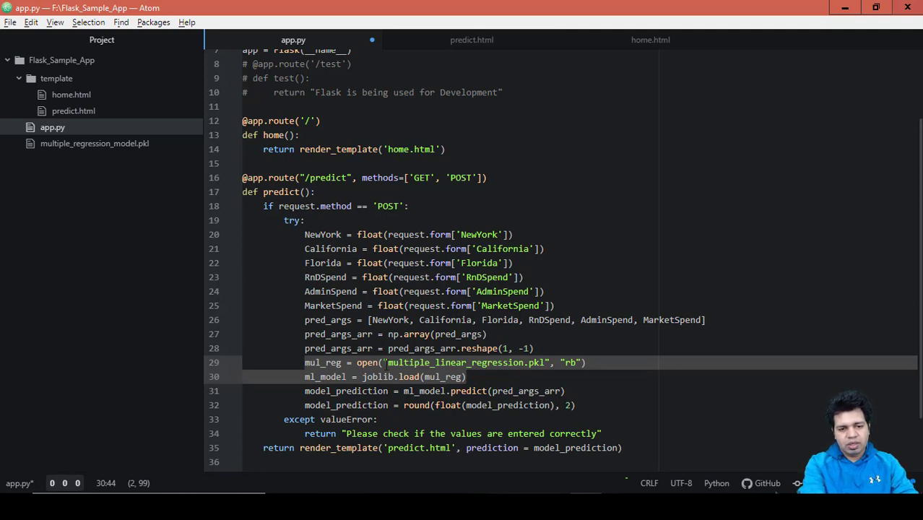
pyautogui.click(466, 376)
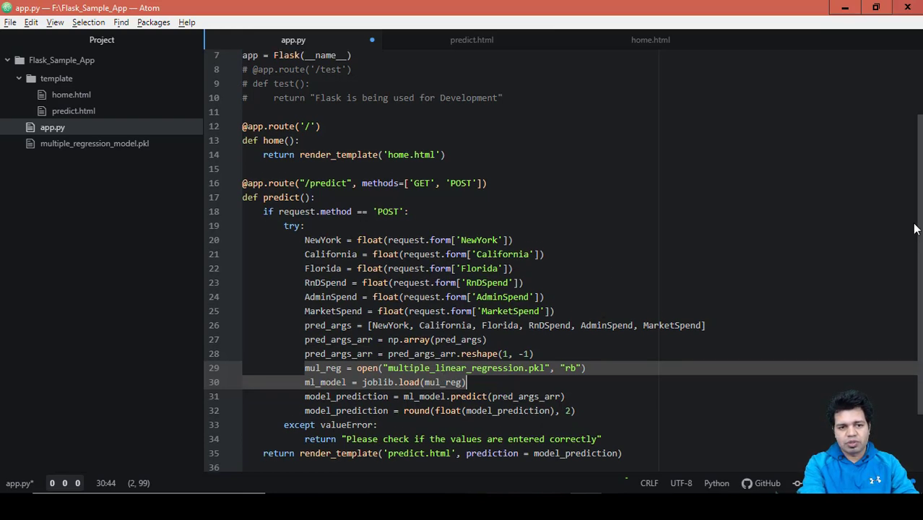
pyautogui.scroll(3)
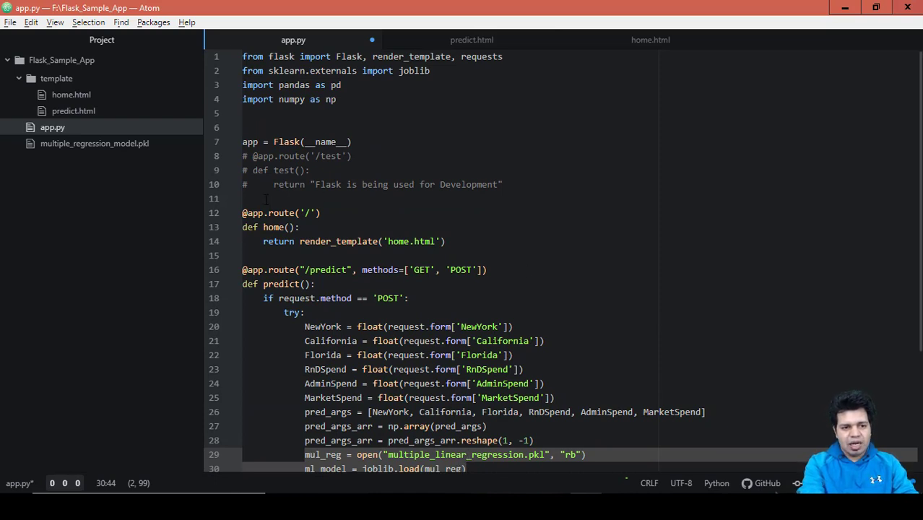
# Add a '#Load model_prediction' comment on a new line above the home route.
pyautogui.click(267, 198)
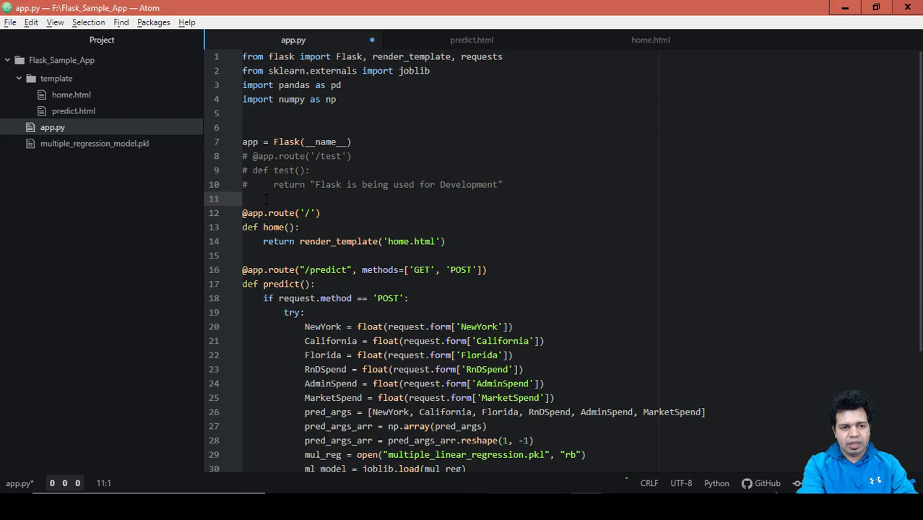
pyautogui.click(245, 199)
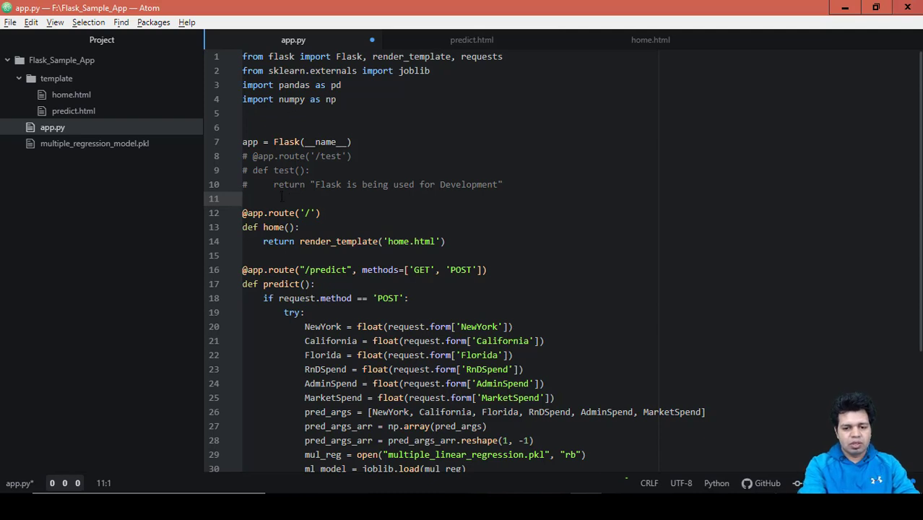
pyautogui.press('enter')
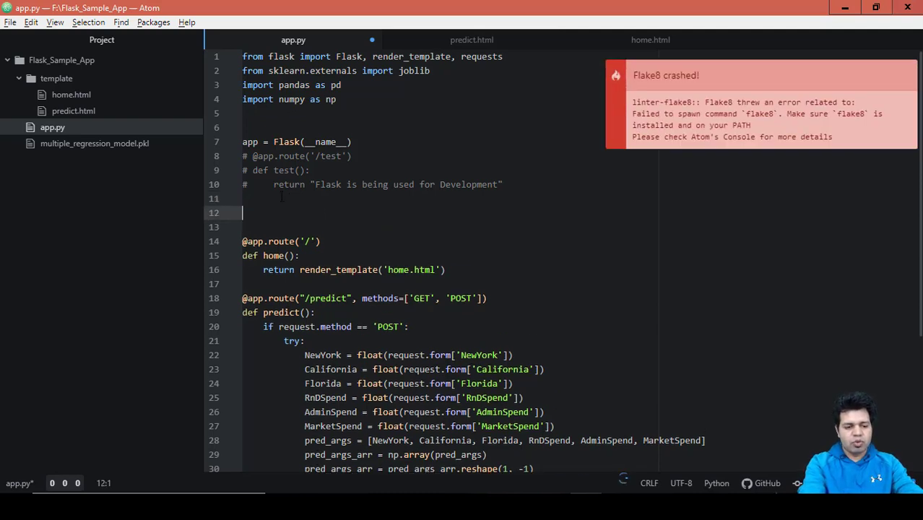
pyautogui.write('Load model_prediction')
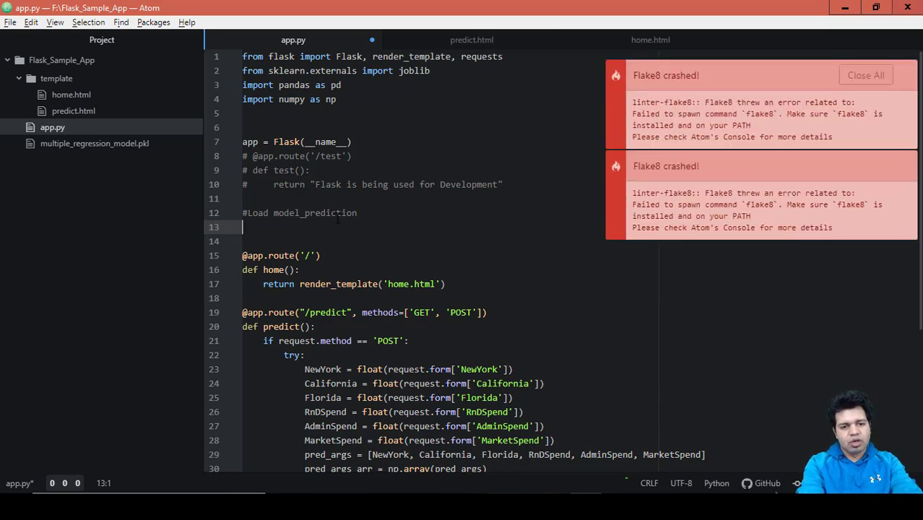
pyautogui.click(865, 75)
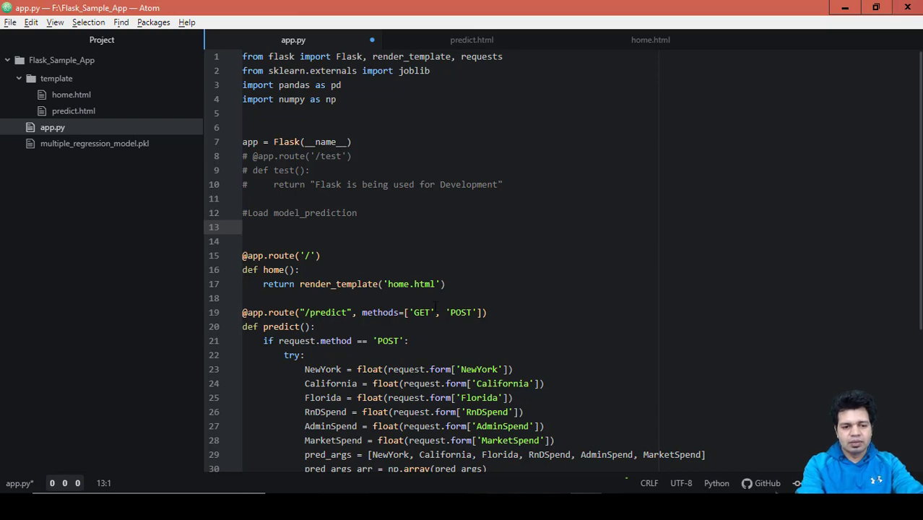
pyautogui.click(244, 227)
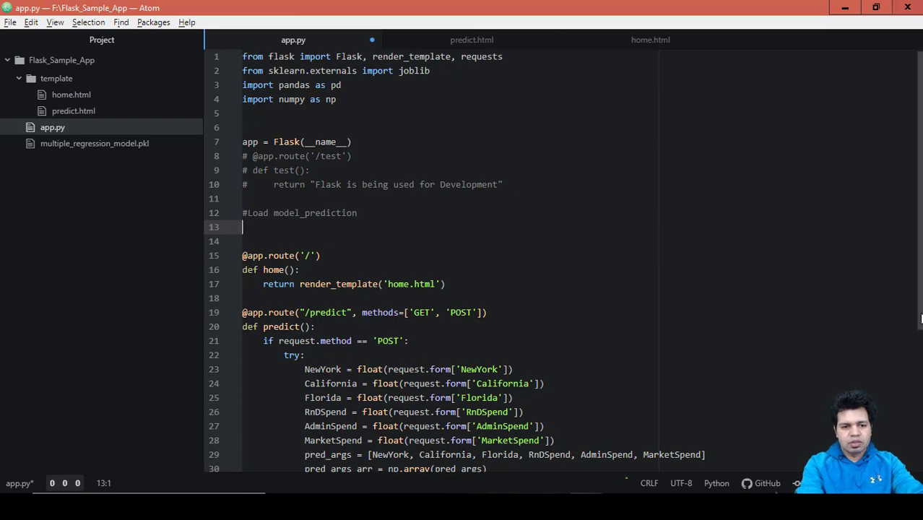
pyautogui.scroll(-3)
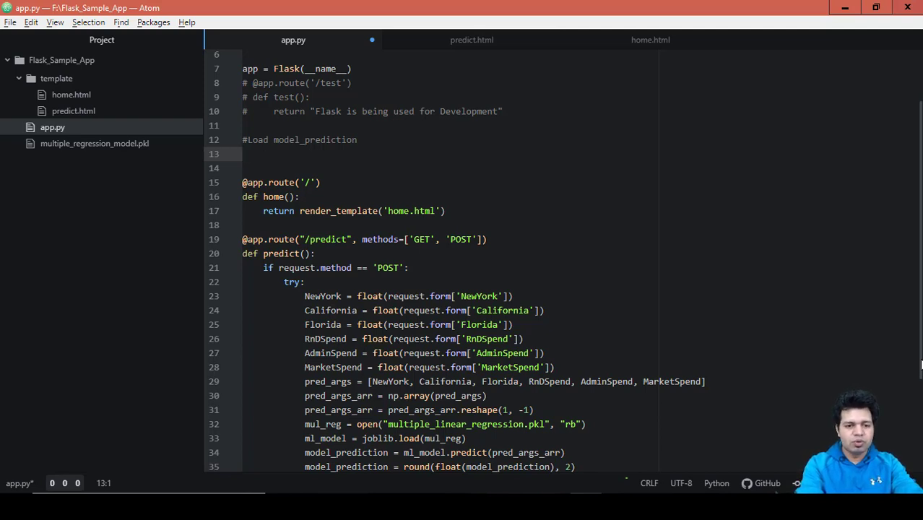
pyautogui.scroll(-3)
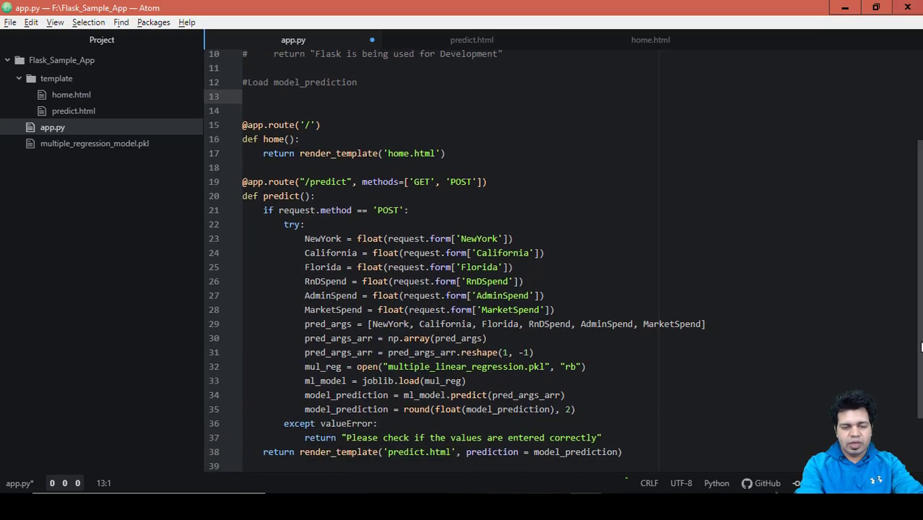
pyautogui.scroll(-3)
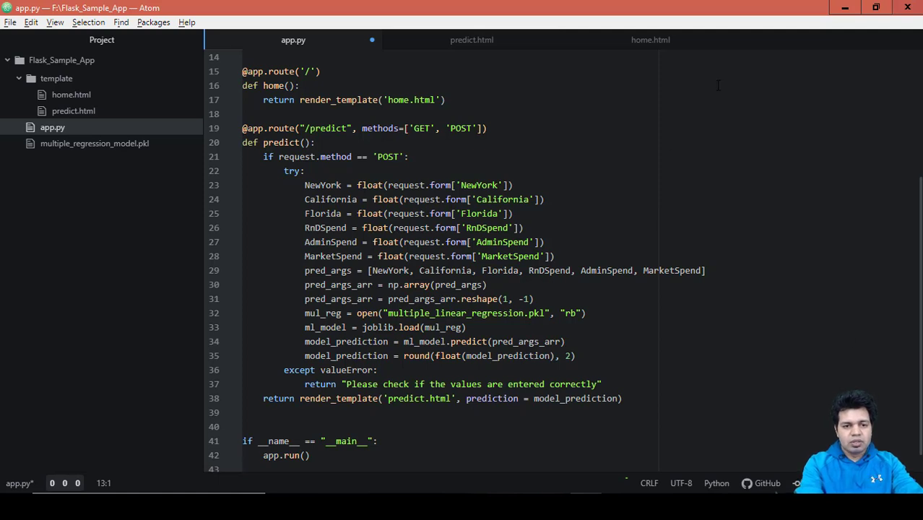
pyautogui.moveTo(726, 172)
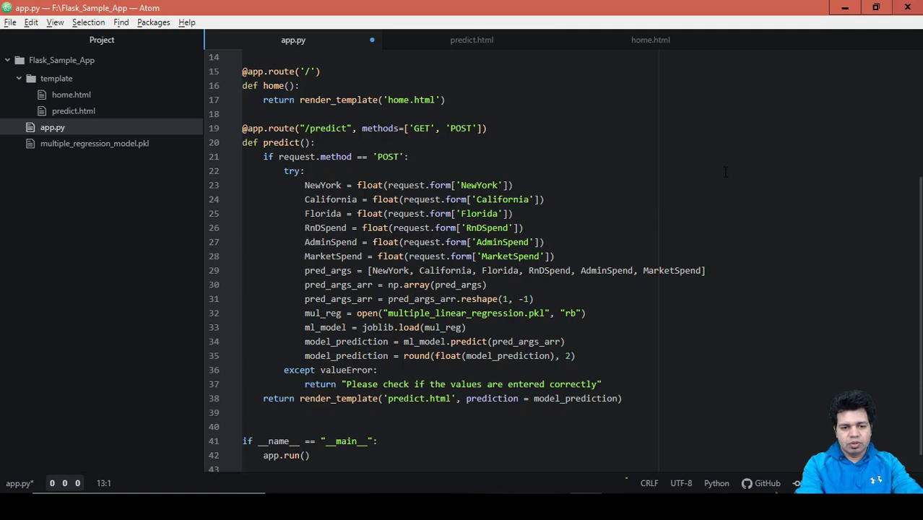
pyautogui.moveTo(697, 211)
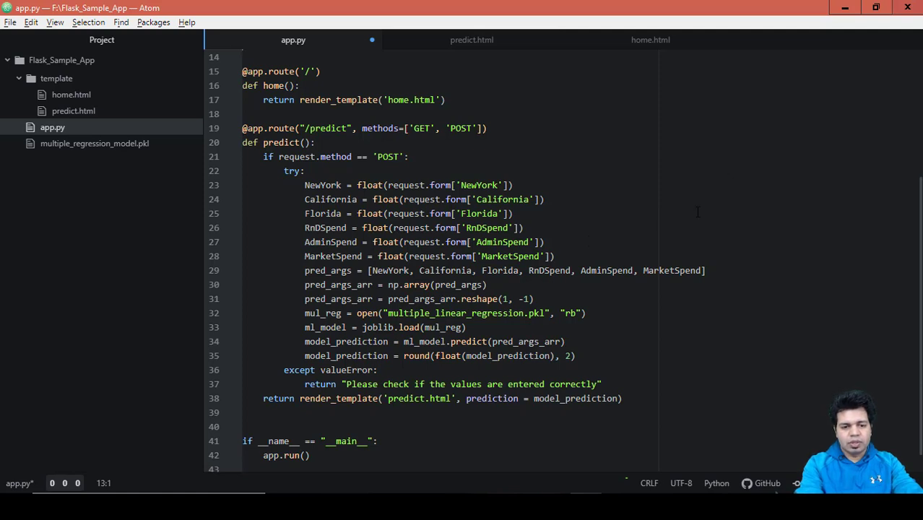
pyautogui.moveTo(631, 353)
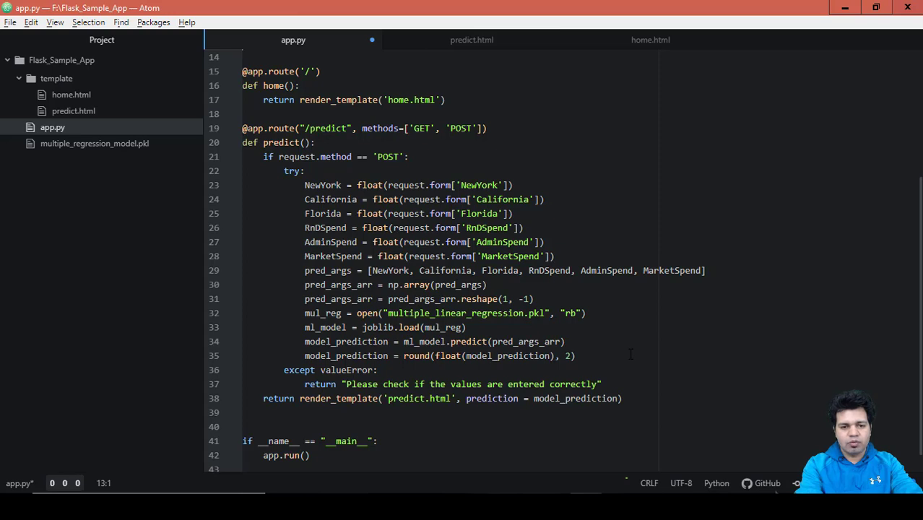
pyautogui.moveTo(70, 94)
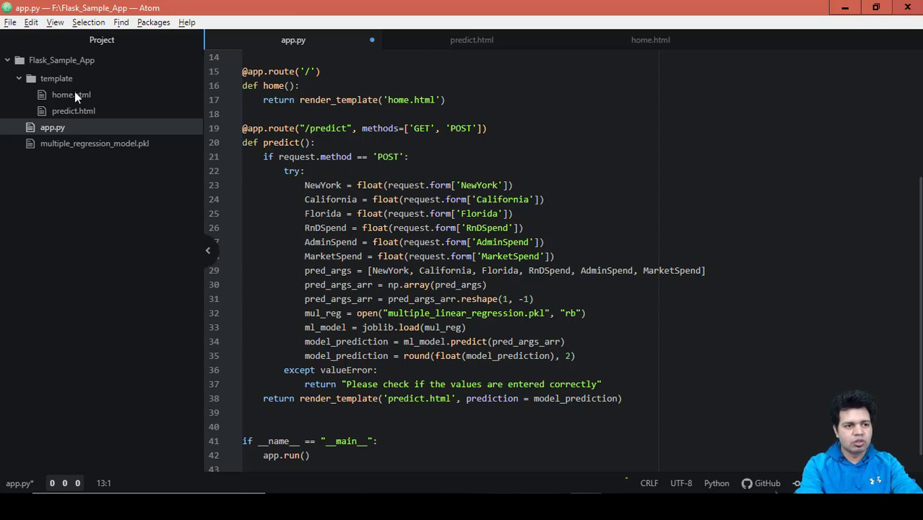
pyautogui.moveTo(70, 95)
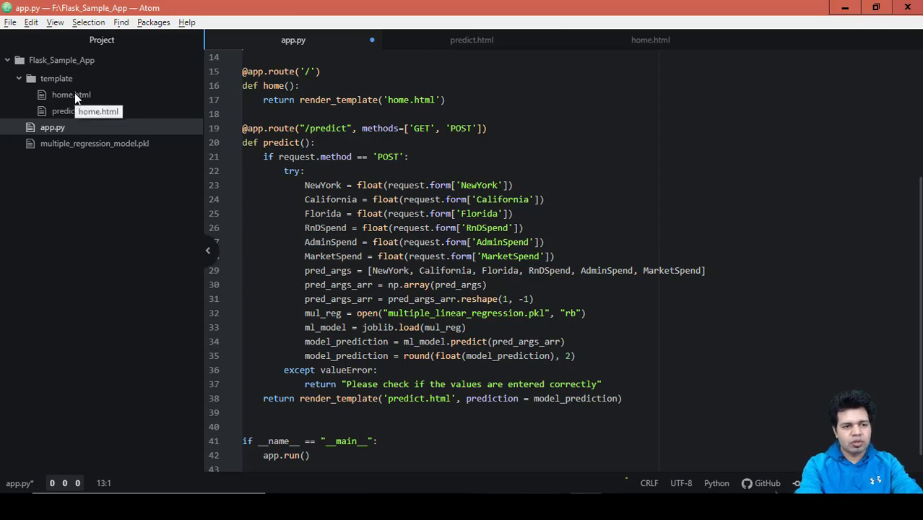
pyautogui.moveTo(101, 120)
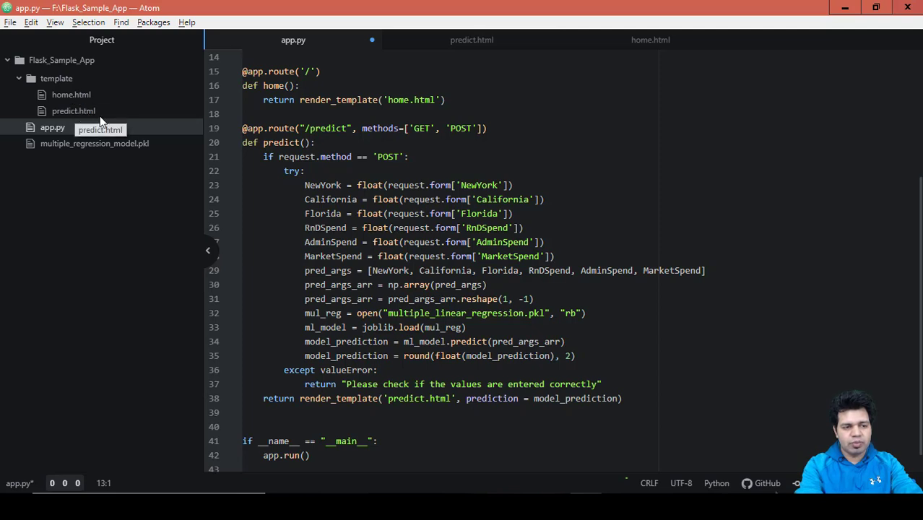
pyautogui.moveTo(71, 95)
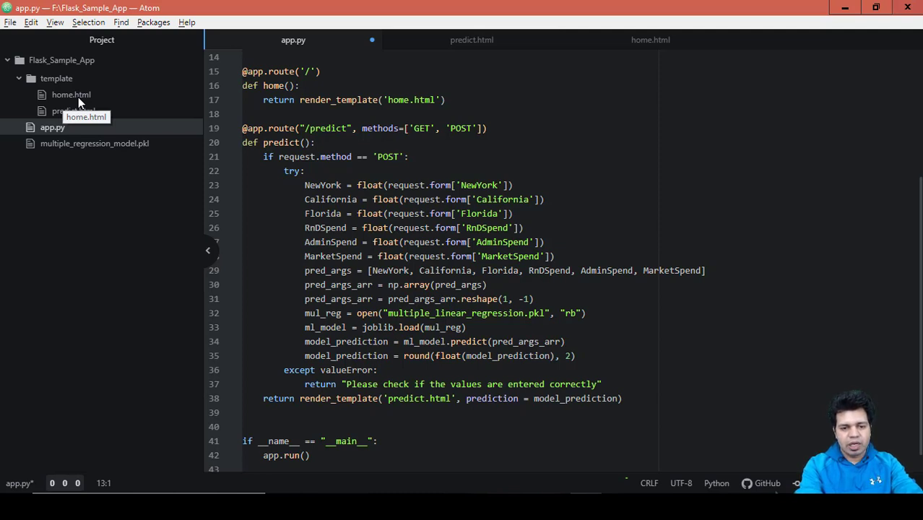
pyautogui.moveTo(64, 120)
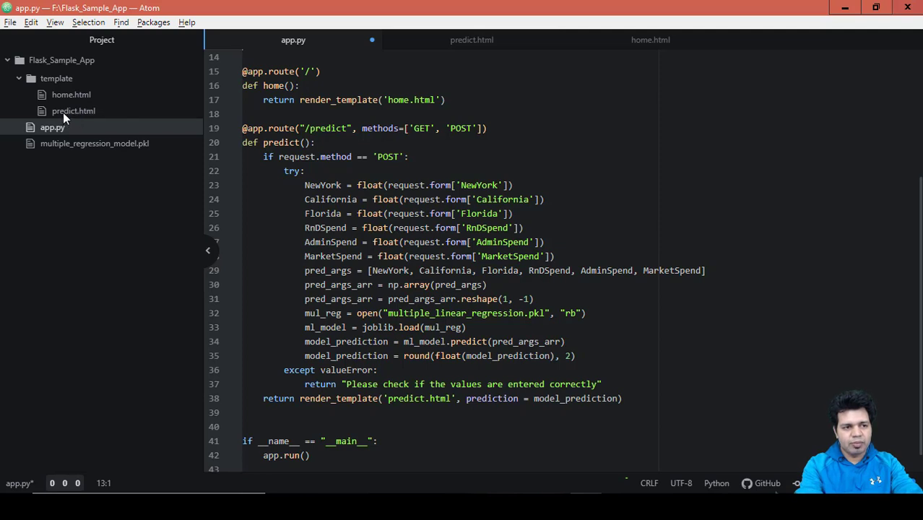